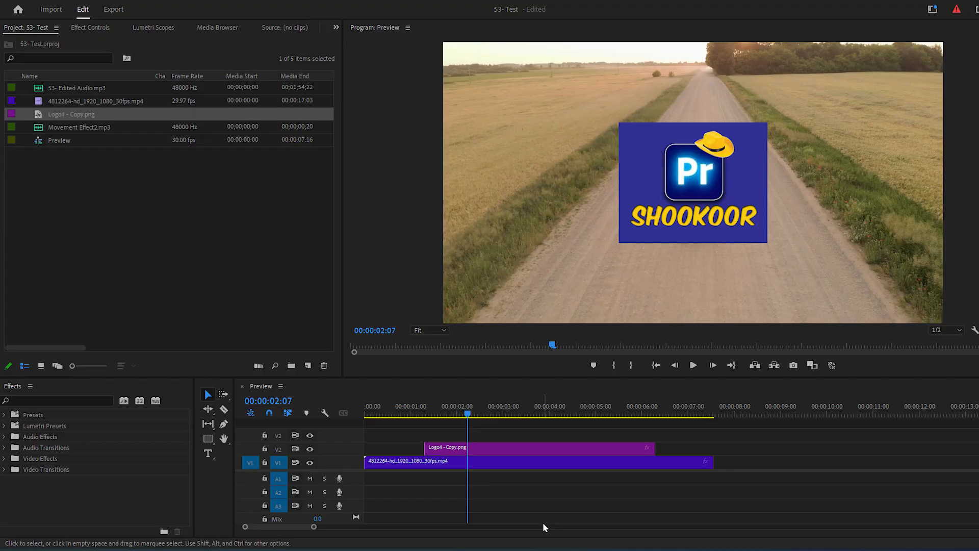
# Set the logo clip's Speed/Duration to 3:00 so it lasts three seconds.
pyautogui.rightClick(447, 448)
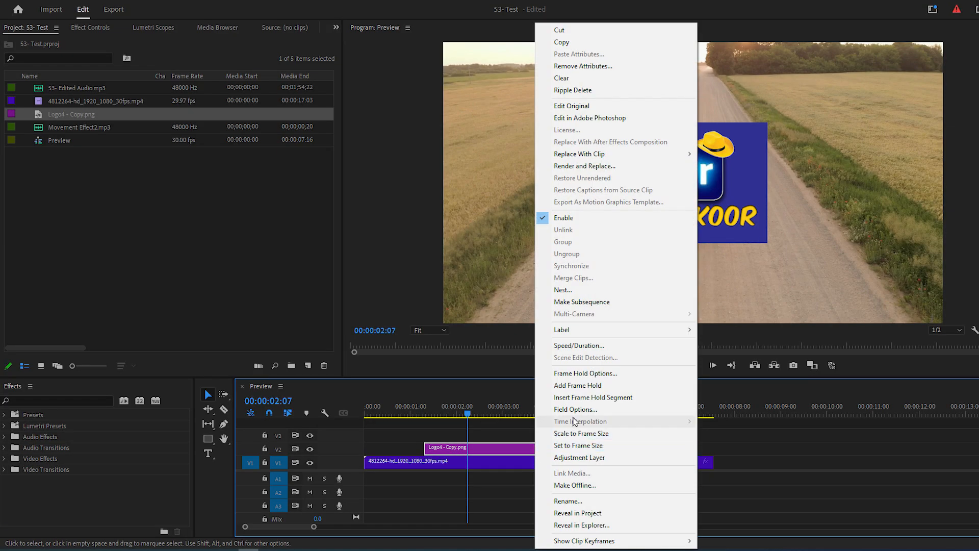
pyautogui.click(578, 344)
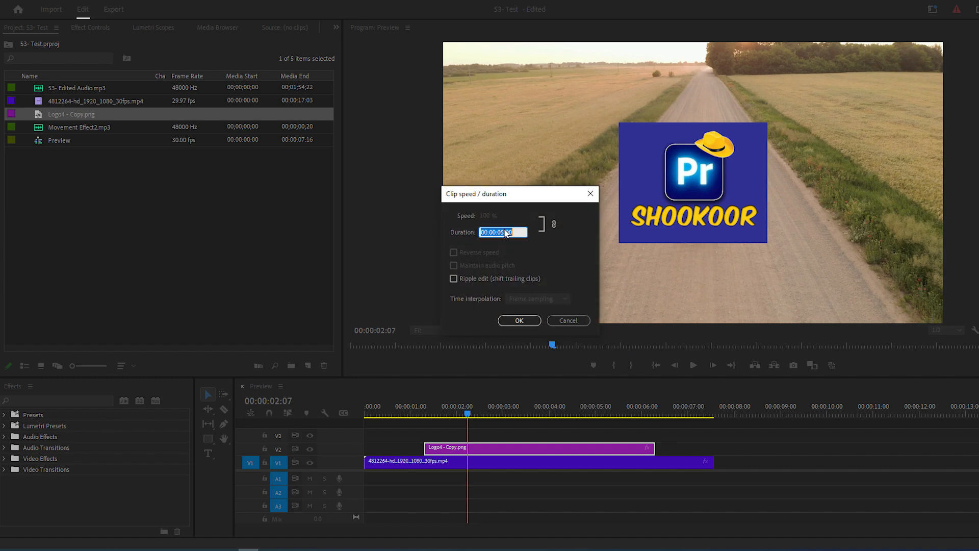
pyautogui.write('3:00')
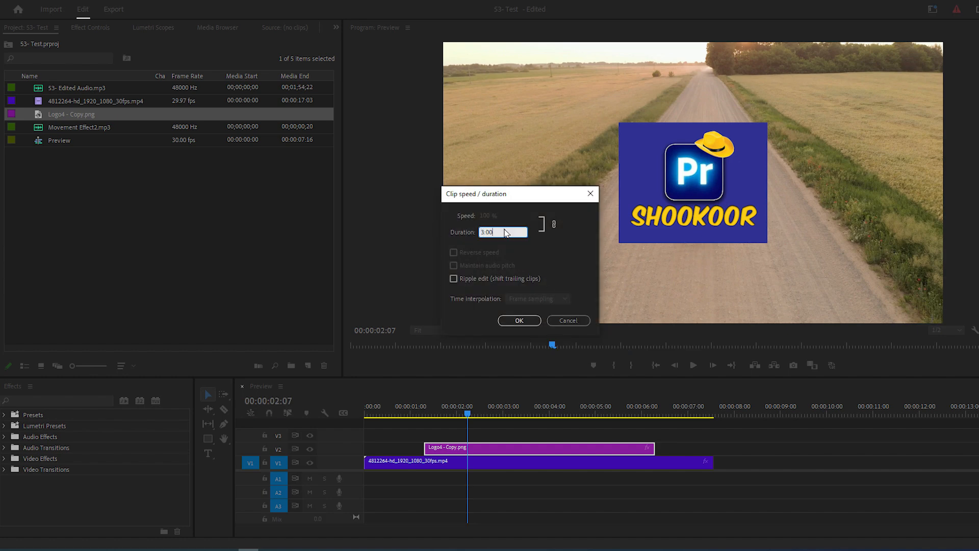
pyautogui.click(519, 320)
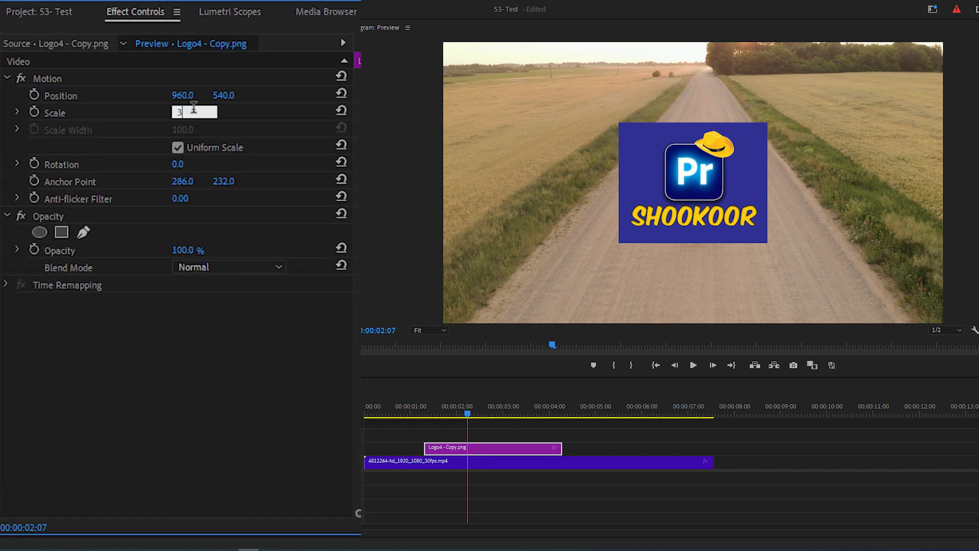
# Set the logo's Motion Scale to 30 so it fits the lower-left corner.
pyautogui.write('30.0')
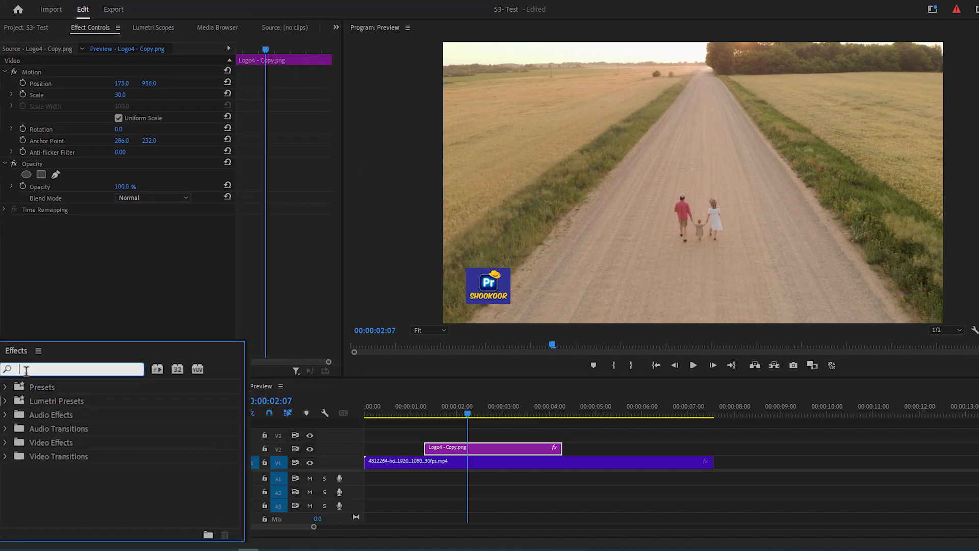
# Find the Transform effect by searching 'transf' in the Effects panel.
pyautogui.write('tran')
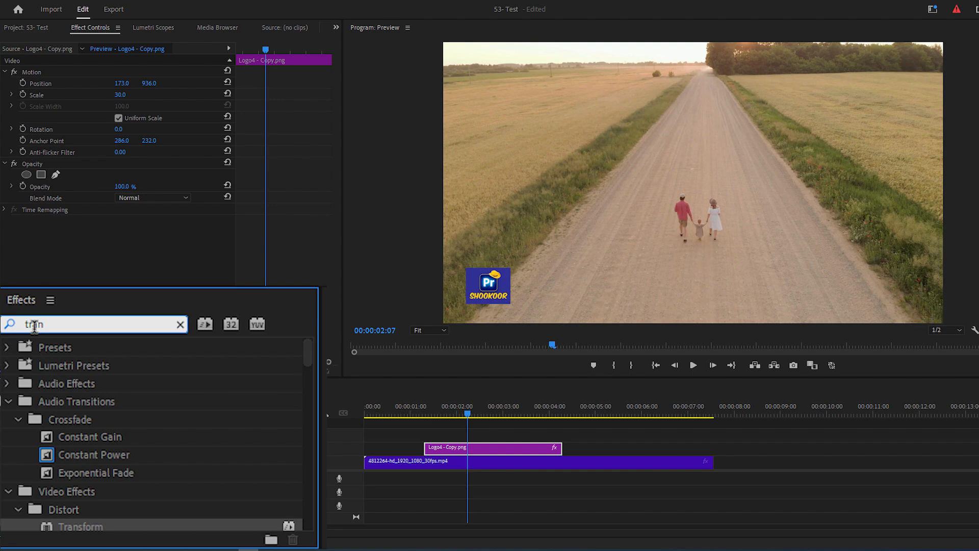
pyautogui.write('ransf')
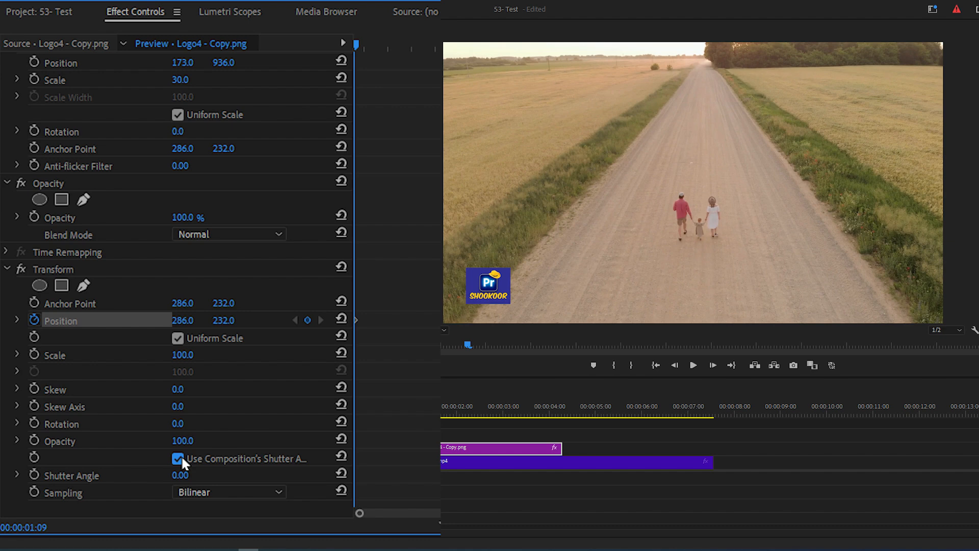
# Disable Use Composition's Shutter Angle and set Transform Shutter Angle to 360.
pyautogui.click(178, 457)
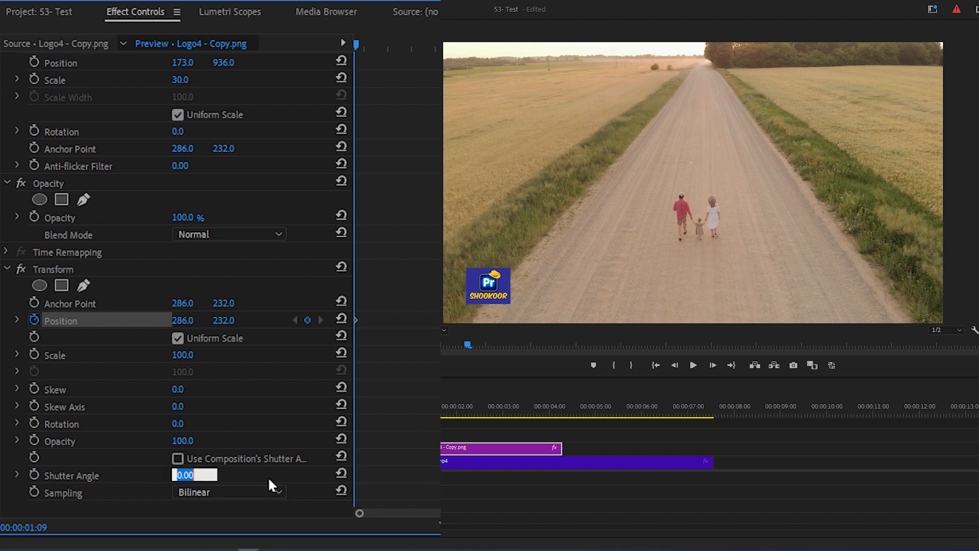
pyautogui.write('360.00')
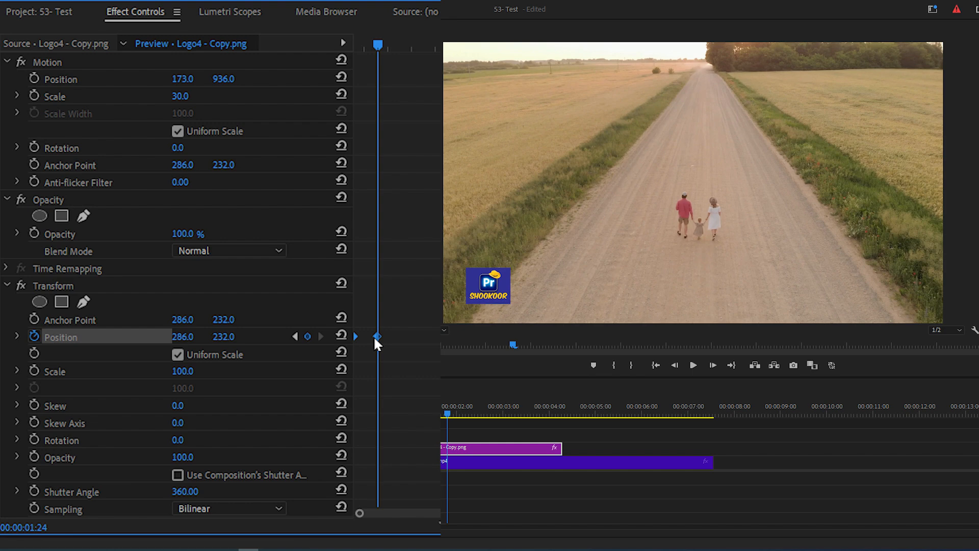
# Set the Transform Position keyframe to Ease In / Ease Out interpolation.
pyautogui.rightClick(377, 337)
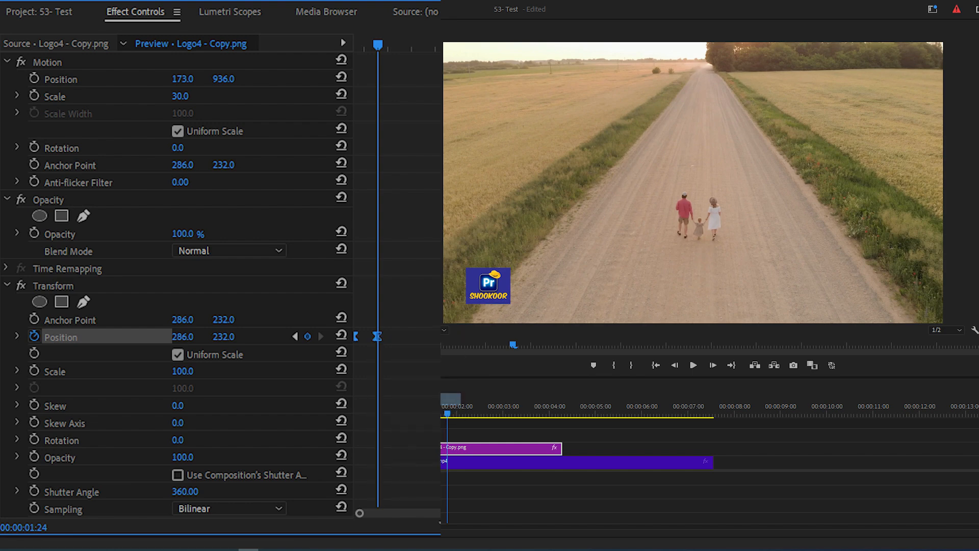
pyautogui.moveTo(413, 429)
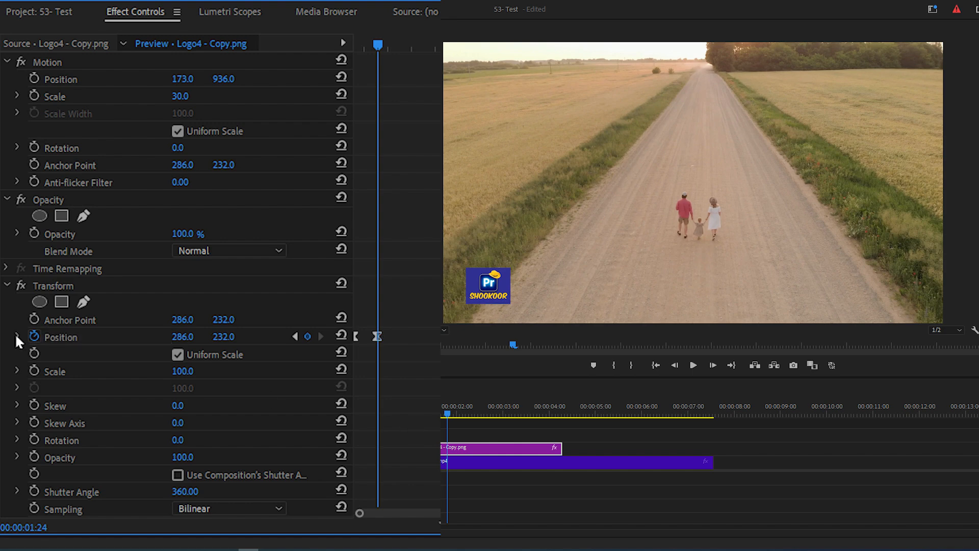
# Reveal the Position velocity graph and scrub the clip to preview the logo sliding in.
pyautogui.click(17, 337)
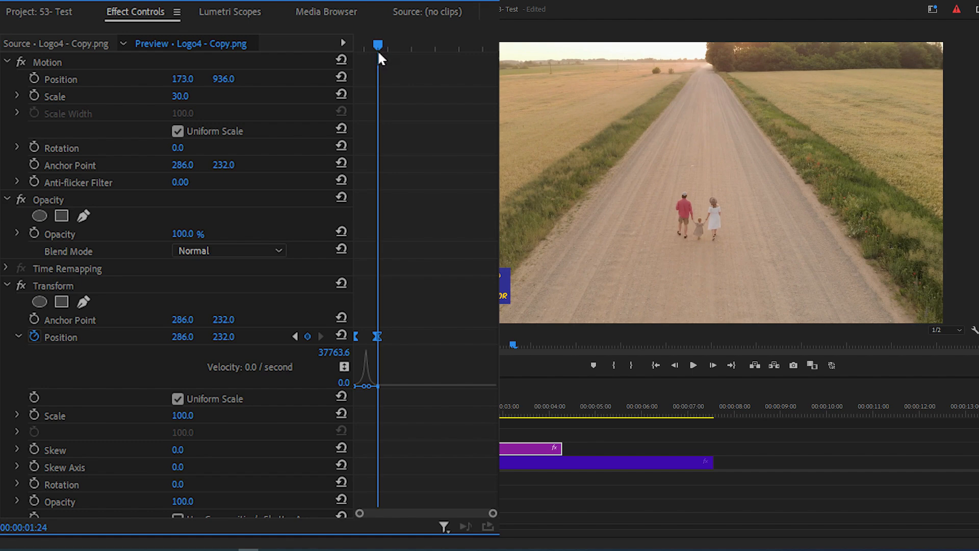
pyautogui.click(555, 416)
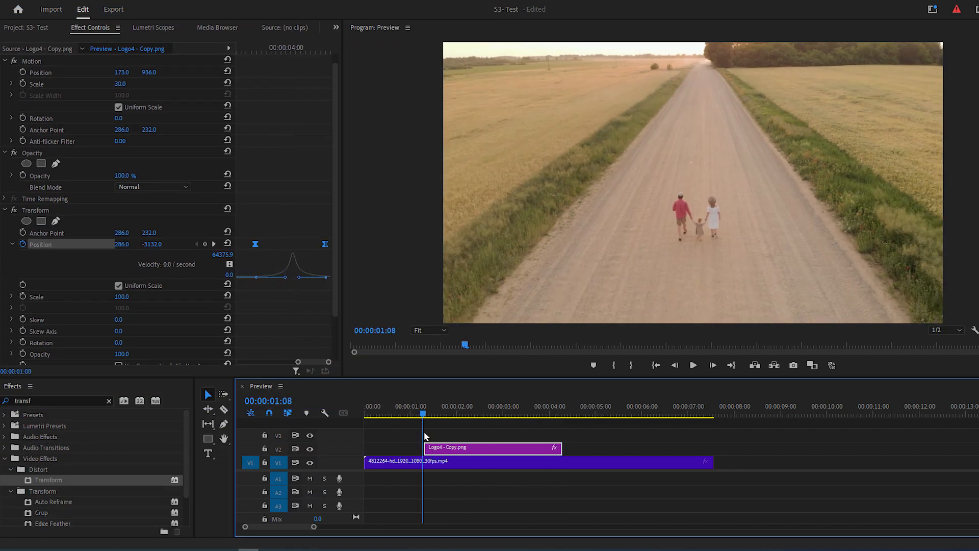
pyautogui.click(694, 365)
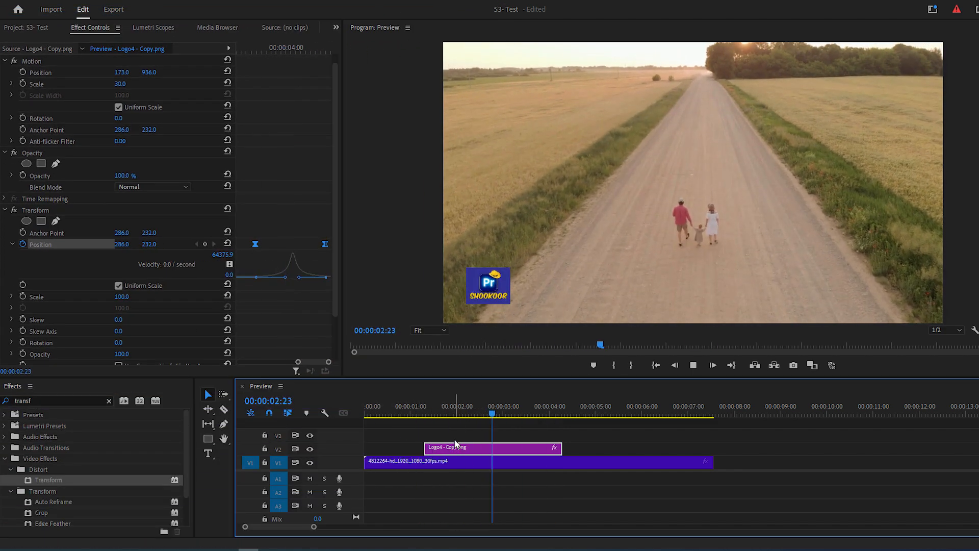